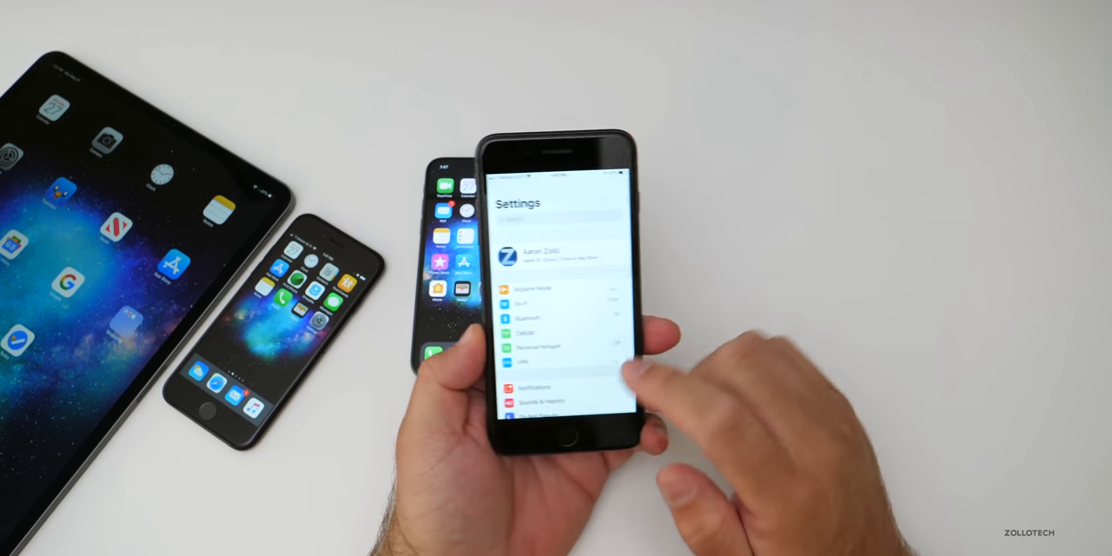
Leave Settings on the iPhone and return to the home screen of apps.
{"action": "scroll", "scroll_direction": "down", "scroll_amount": 3}
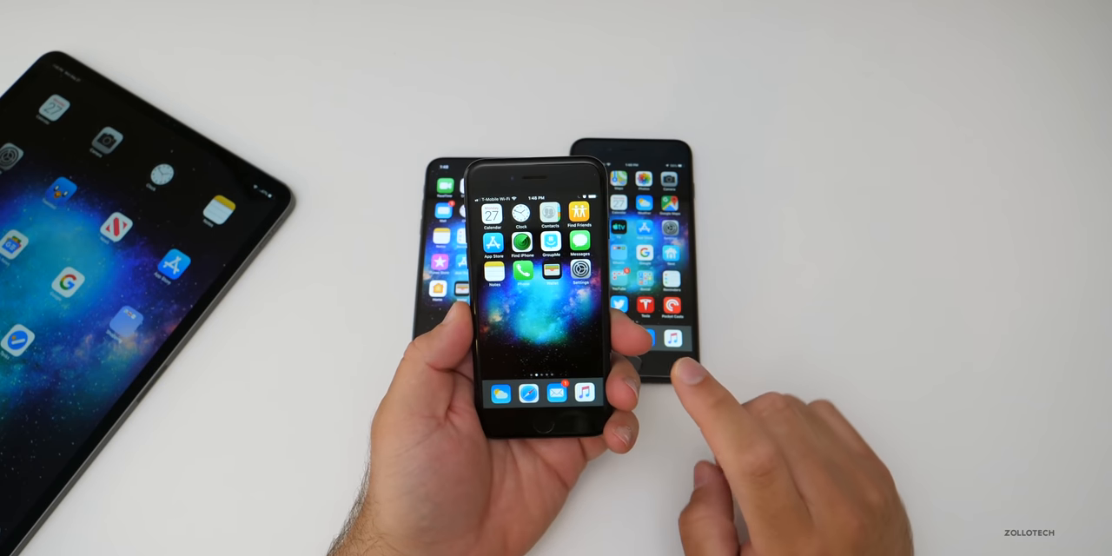
View the Battery Health page under Settings > Battery on the iPhone 7.
{"action": "left_click", "coordinate": [577, 275]}
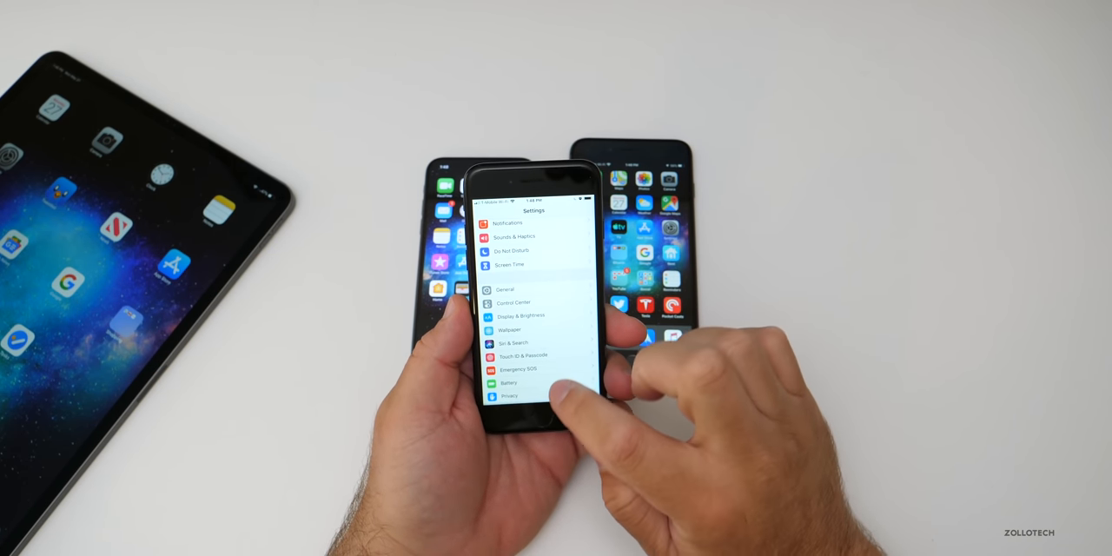
{"action": "left_click", "coordinate": [507, 382]}
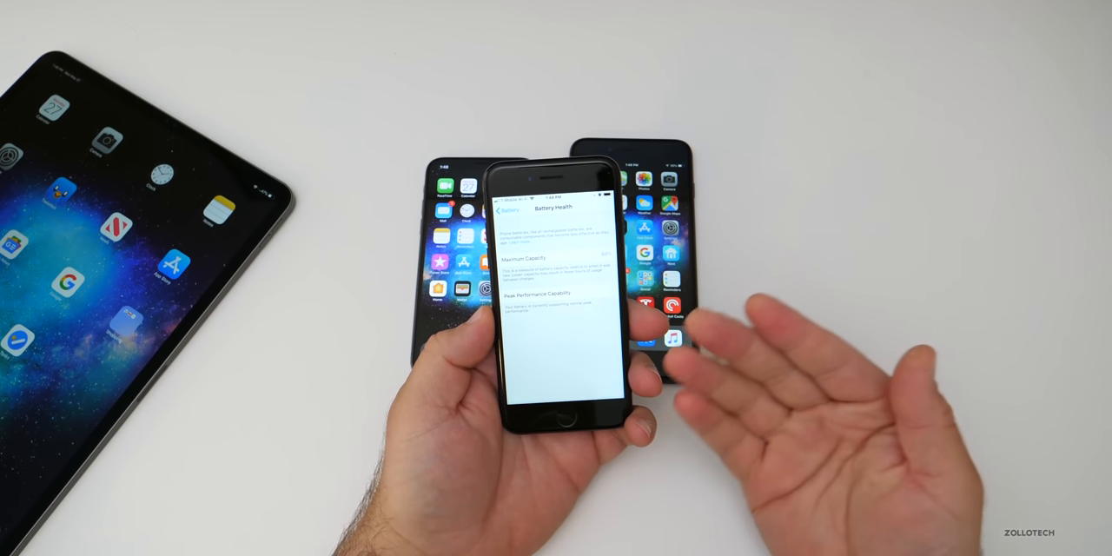
{"action": "left_click", "coordinate": [513, 212]}
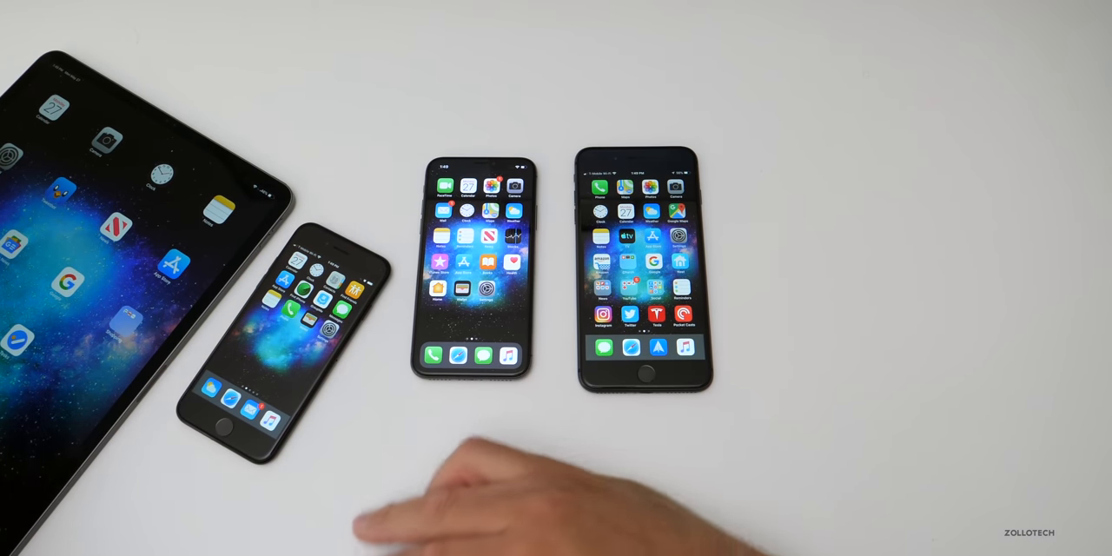
Show the iPad's battery usage breakdown for the Last 10 Days.
{"action": "left_click", "coordinate": [408, 313]}
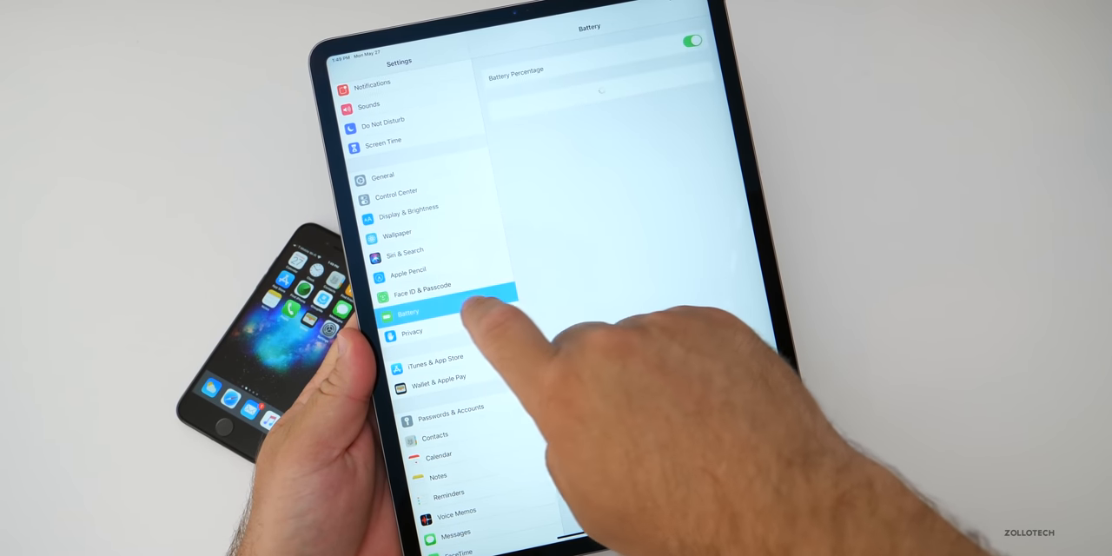
{"action": "left_click", "coordinate": [409, 313]}
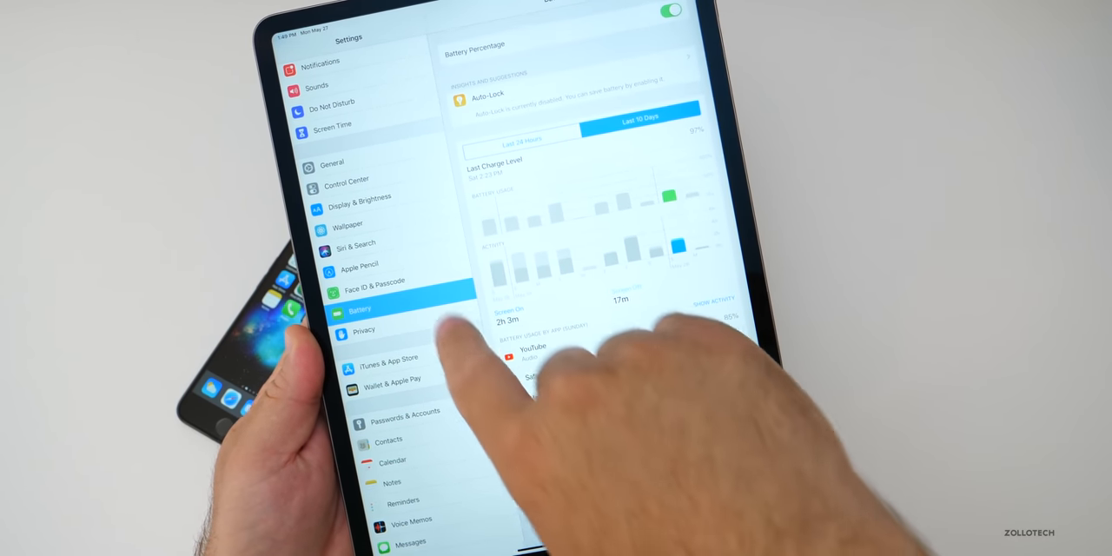
{"action": "left_click", "coordinate": [332, 163]}
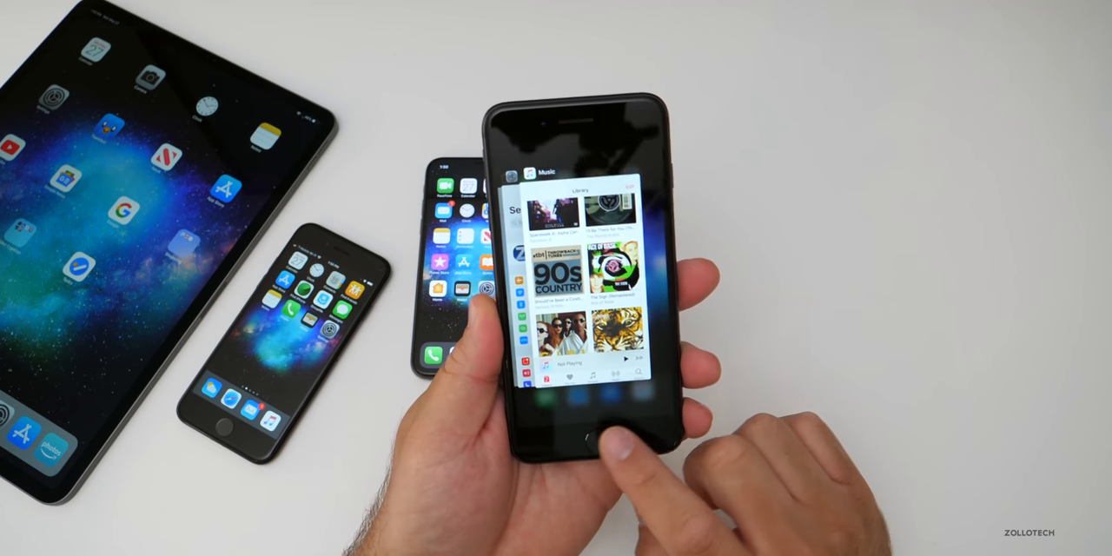
View the Battery settings on the iPhone 8 Plus before heading to the YouTube community poll.
{"action": "left_click", "coordinate": [574, 431]}
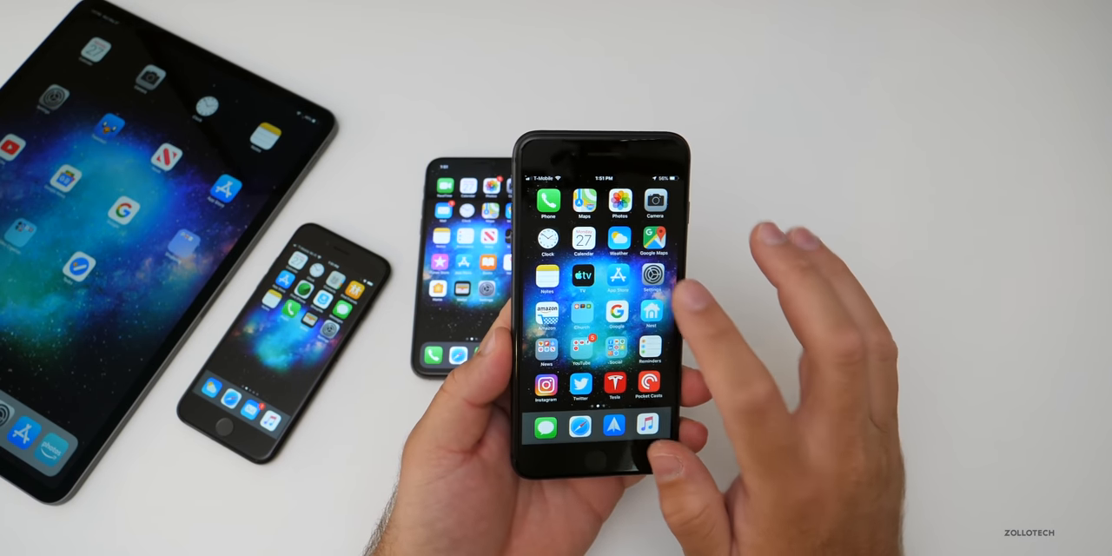
{"action": "left_click", "coordinate": [651, 292]}
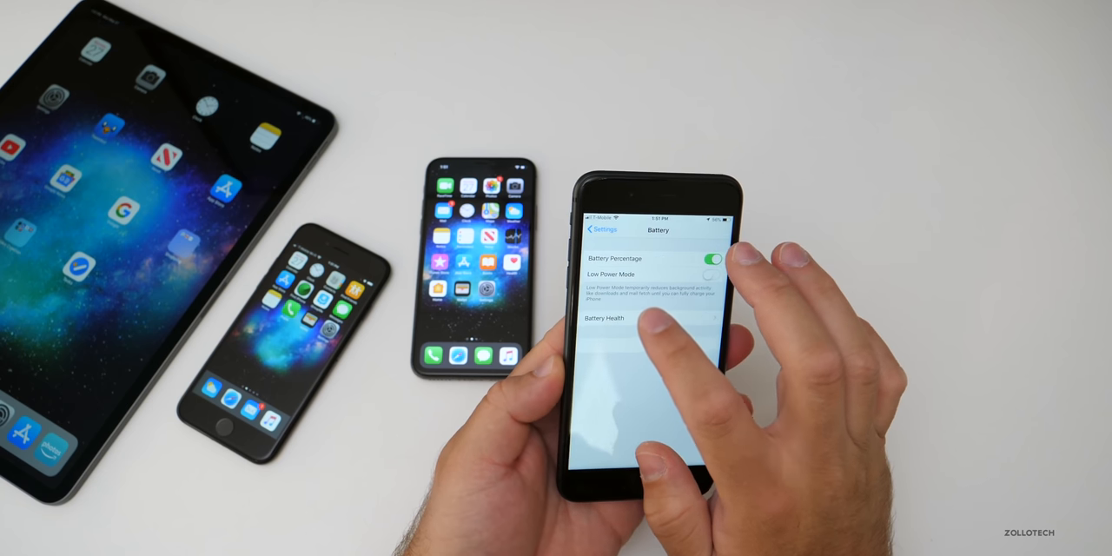
{"action": "left_click", "coordinate": [605, 318]}
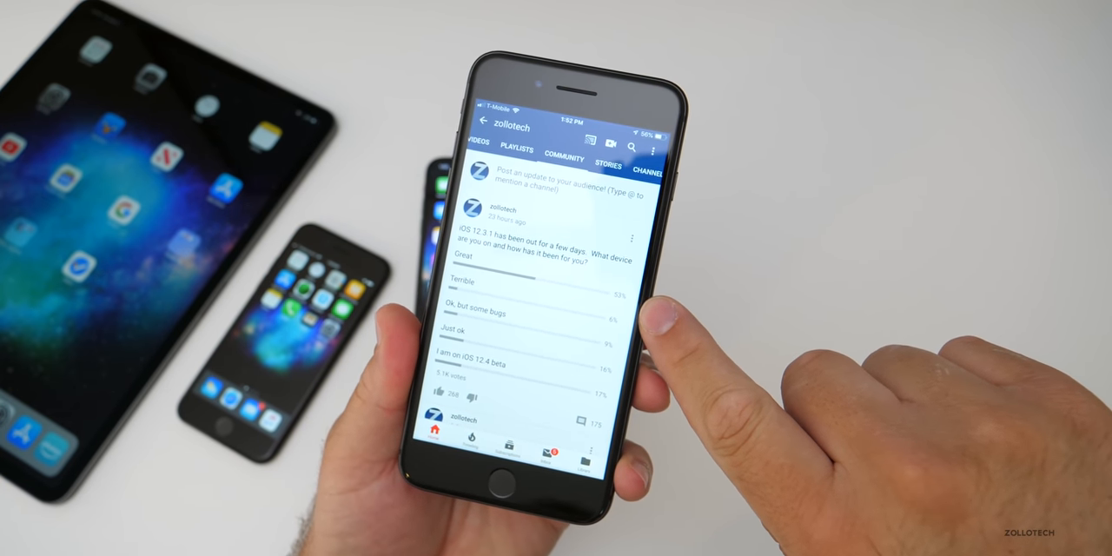
Read down through the iOS 12.3.1 poll comments, loving one viewer's comment along the way.
{"action": "scroll", "scroll_direction": "down", "scroll_amount": 3}
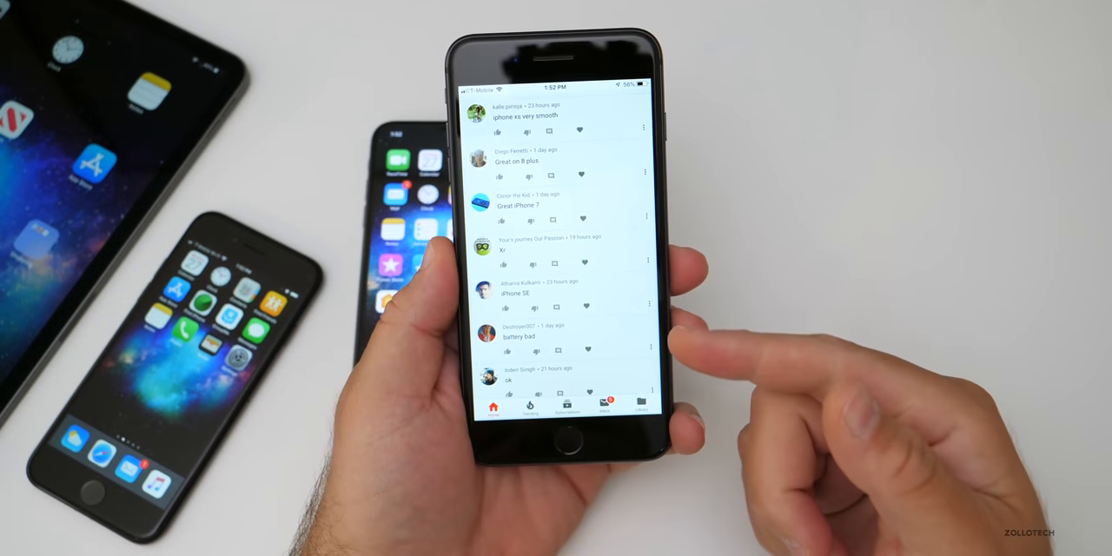
{"action": "scroll", "scroll_direction": "down", "scroll_amount": 3}
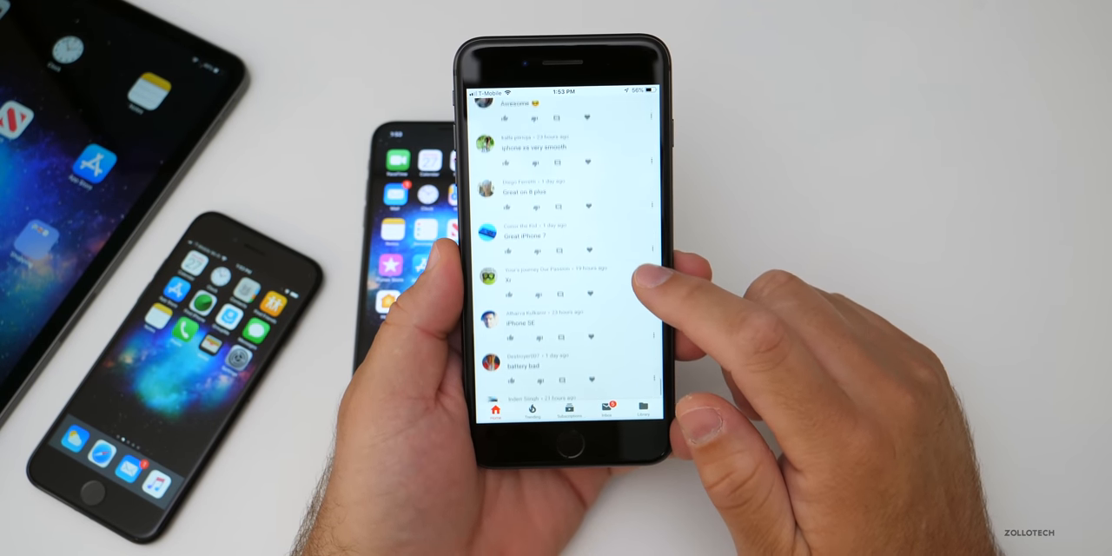
{"action": "scroll", "scroll_direction": "down", "scroll_amount": 3}
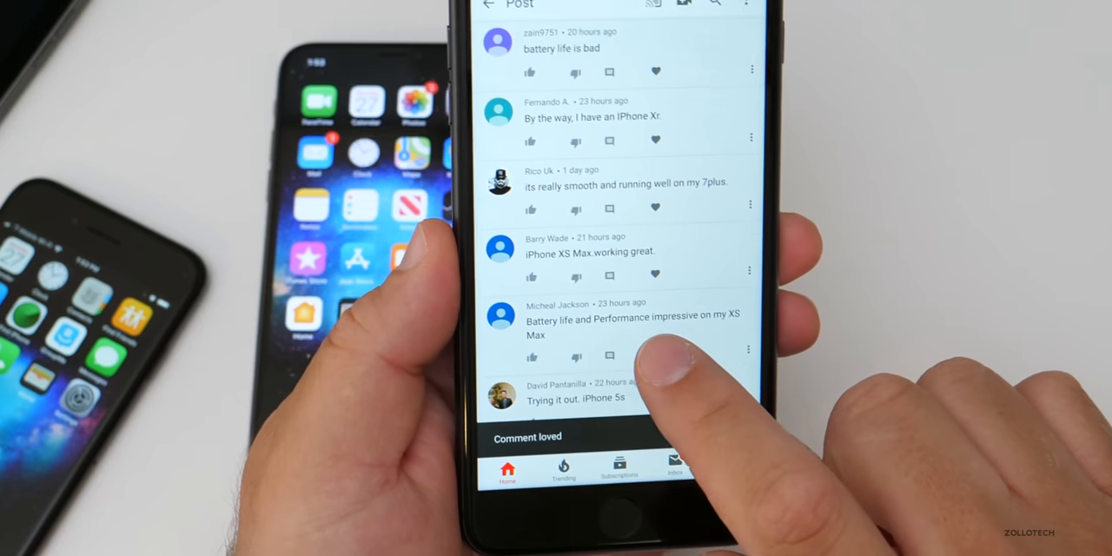
{"action": "scroll", "scroll_direction": "down", "scroll_amount": 3}
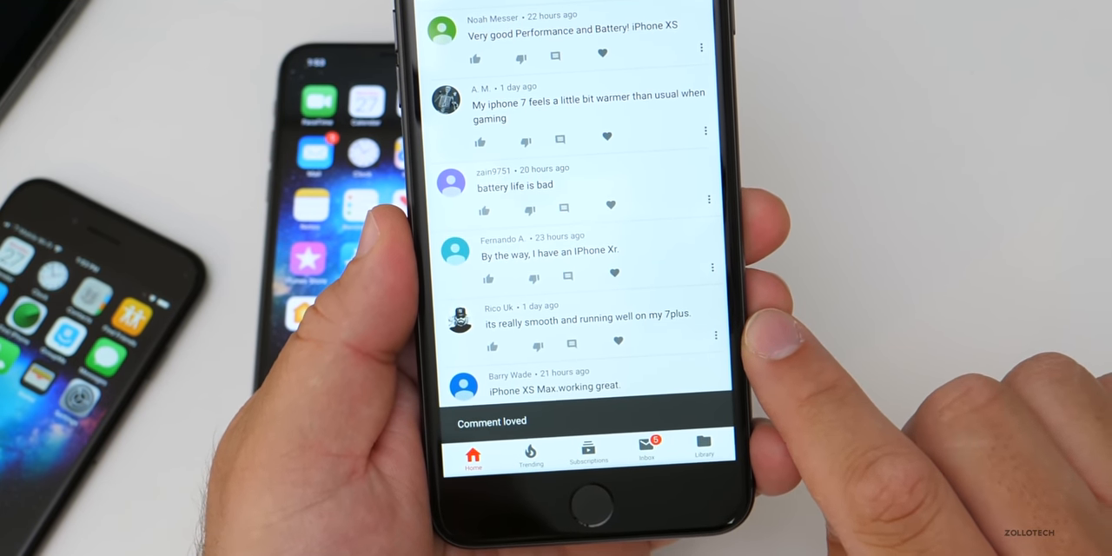
{"action": "scroll", "scroll_direction": "down", "scroll_amount": 3}
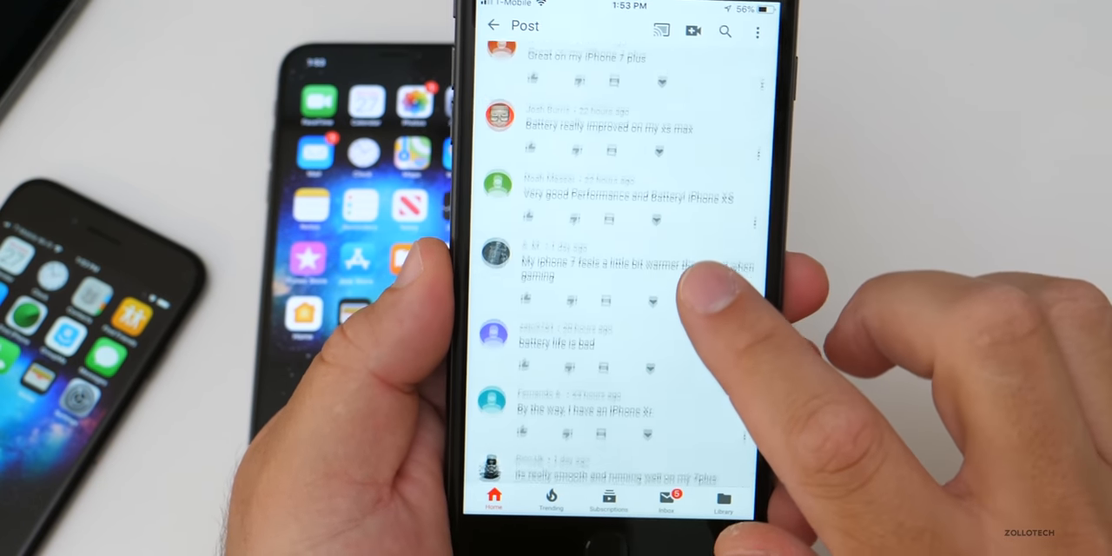
{"action": "left_click", "coordinate": [662, 301]}
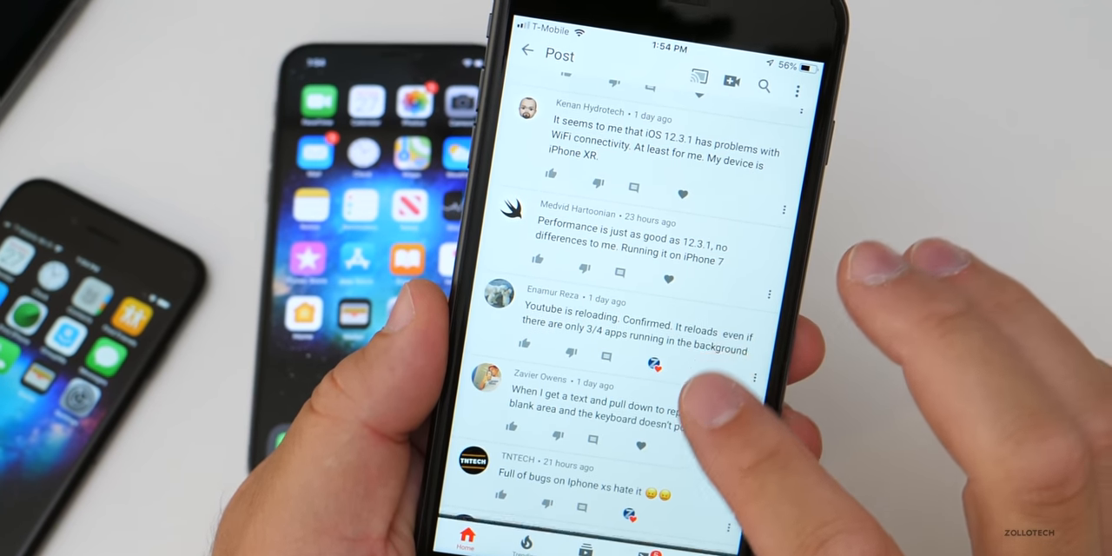
{"action": "scroll", "scroll_direction": "down", "scroll_amount": 3}
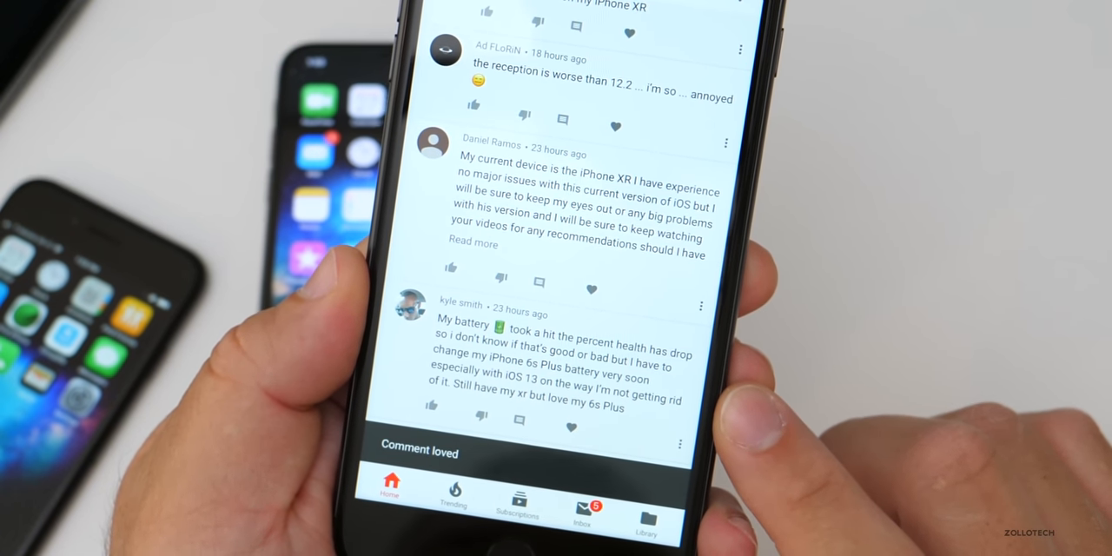
{"action": "scroll", "scroll_direction": "down", "scroll_amount": 3}
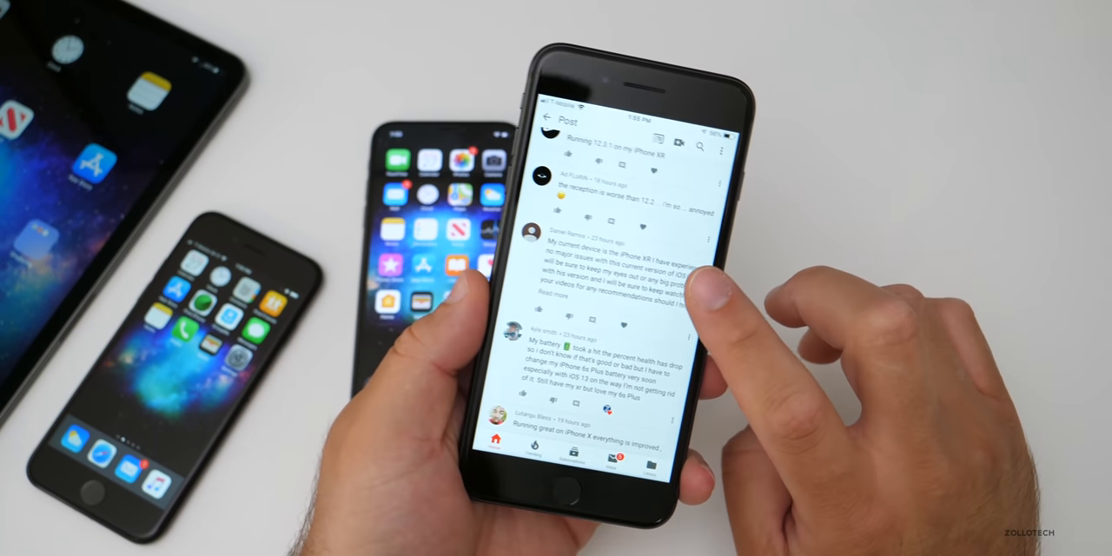
Scroll through the remaining poll comments and return to the poll results at the top.
{"action": "scroll", "scroll_direction": "down", "scroll_amount": 3}
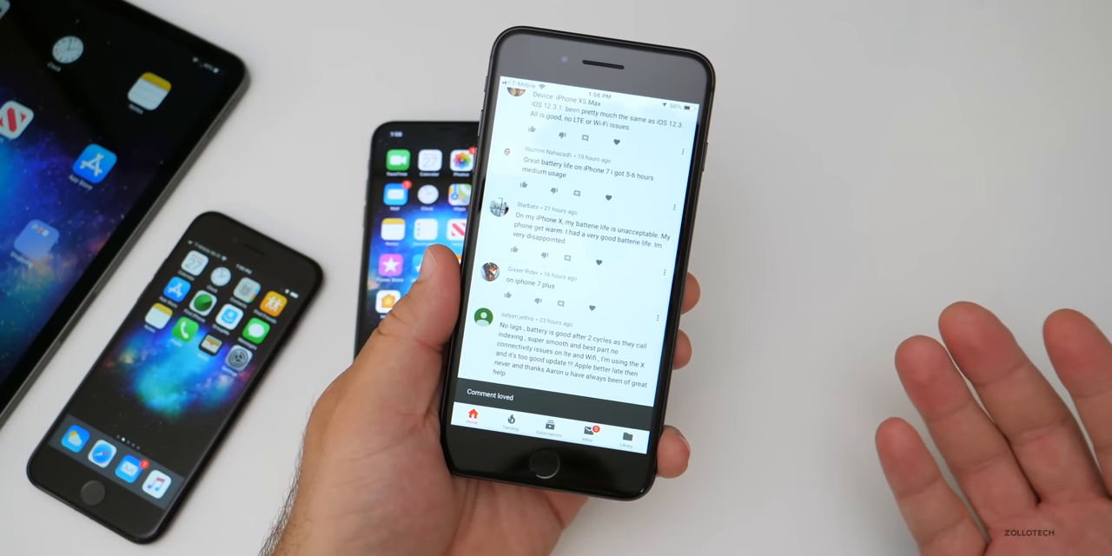
{"action": "scroll", "scroll_direction": "down", "scroll_amount": 3}
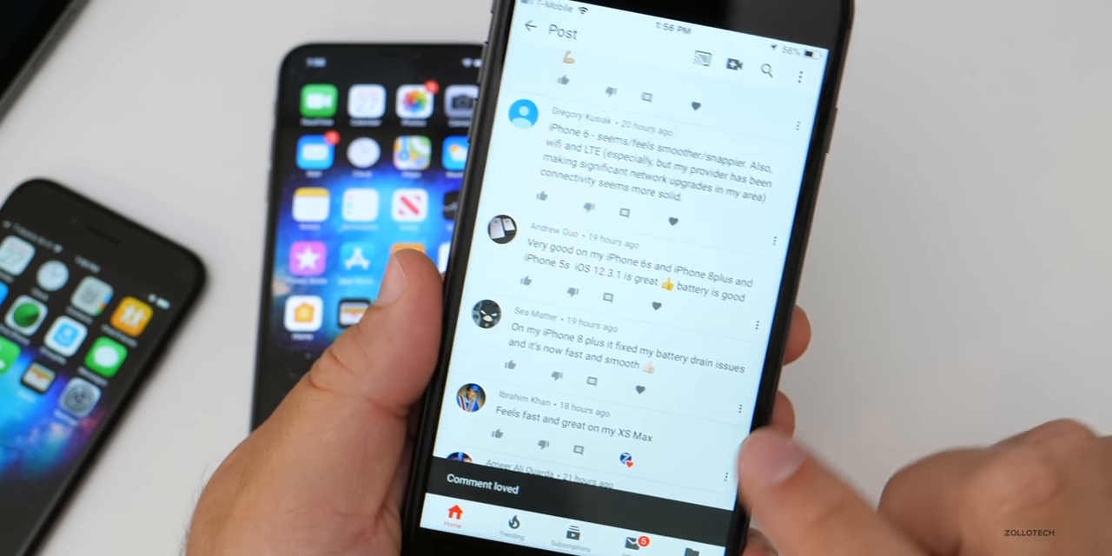
{"action": "scroll", "scroll_direction": "down", "scroll_amount": 3}
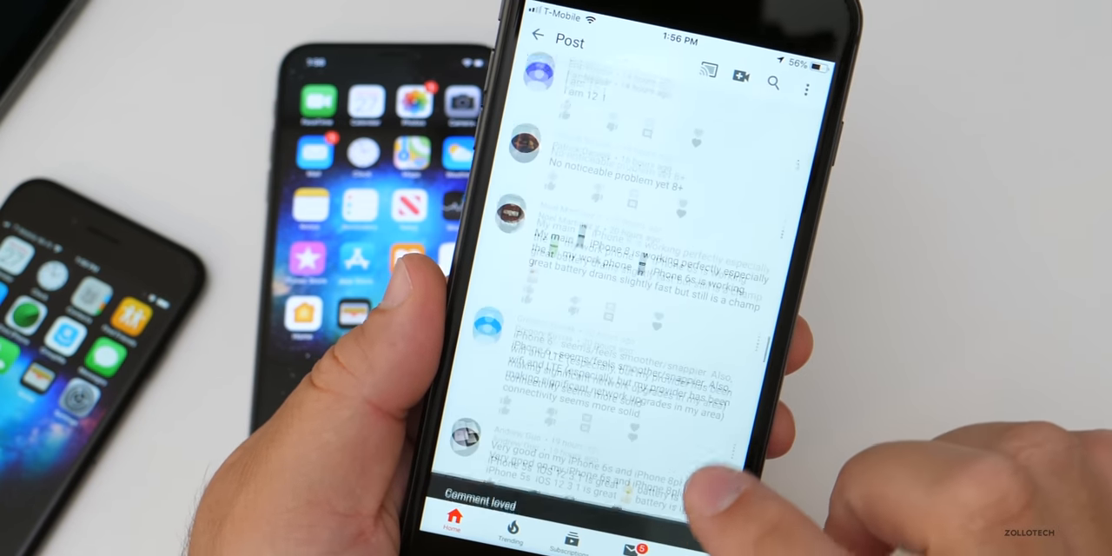
{"action": "scroll", "scroll_direction": "down", "scroll_amount": 3}
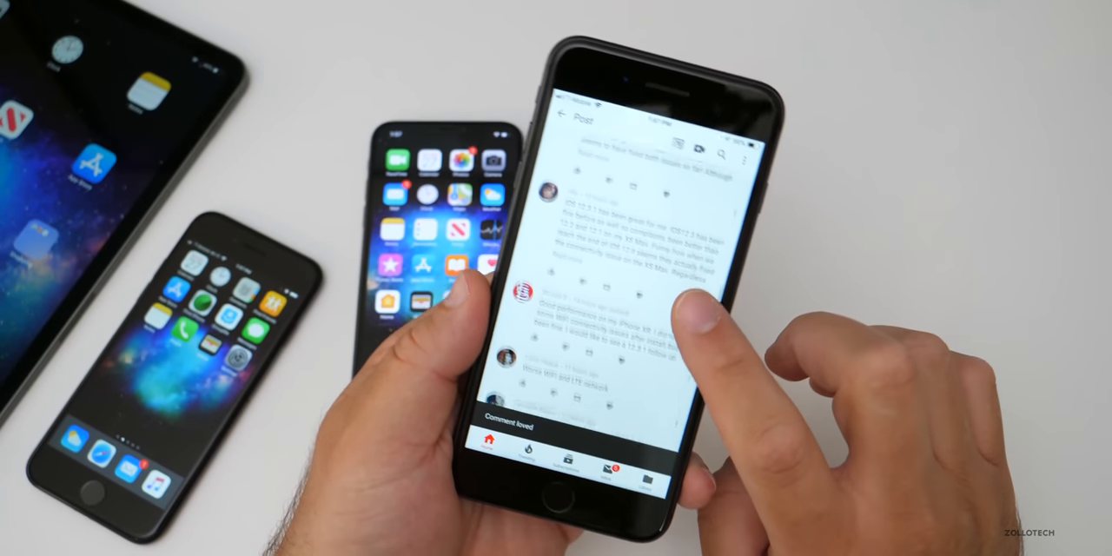
{"action": "scroll", "scroll_direction": "down", "scroll_amount": 3}
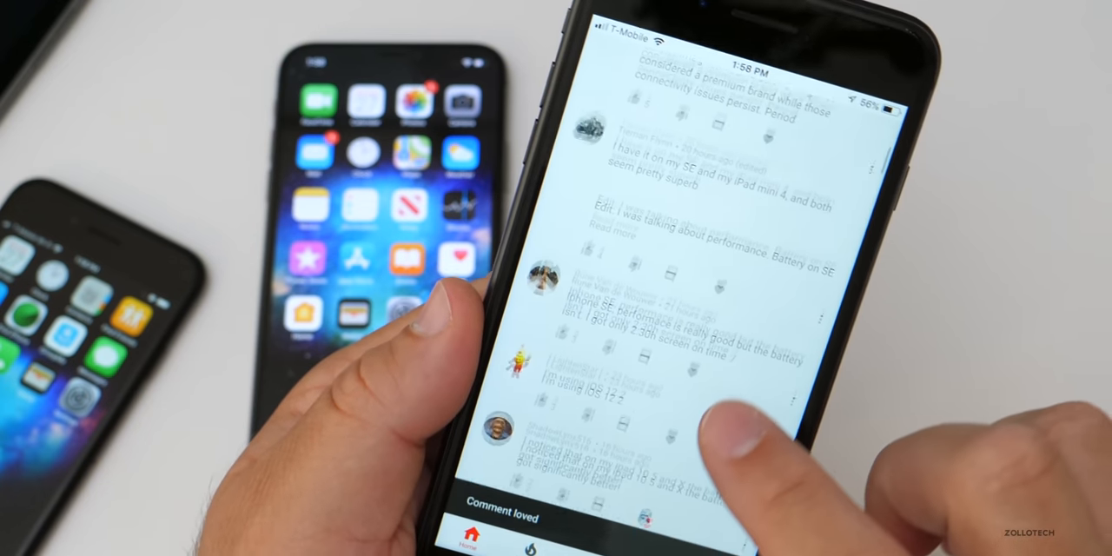
{"action": "scroll", "scroll_direction": "down", "scroll_amount": 3}
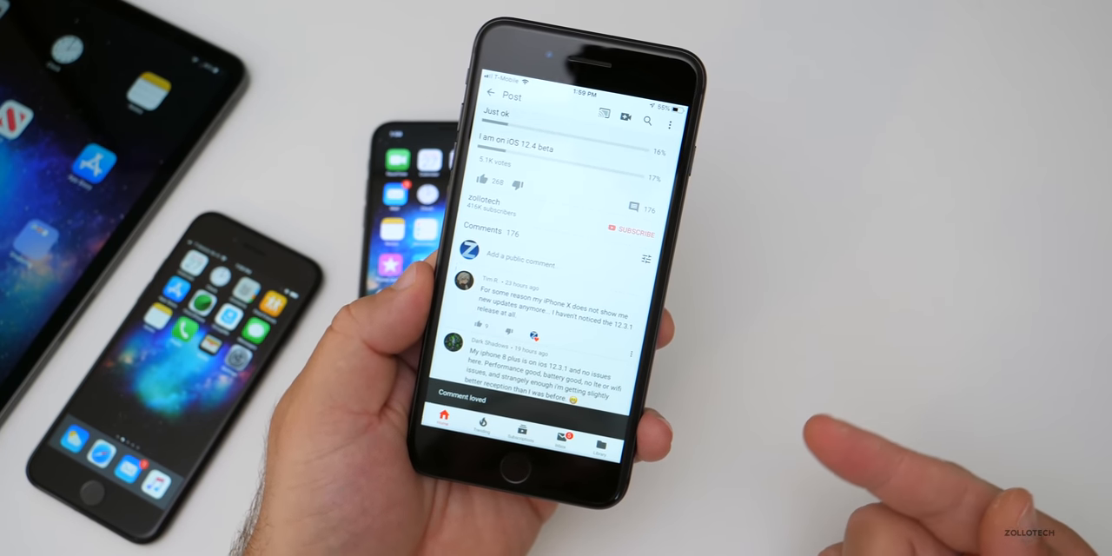
Go home and view Settings > General > Software Update for iOS 12.3.1.
{"action": "left_click", "coordinate": [518, 476]}
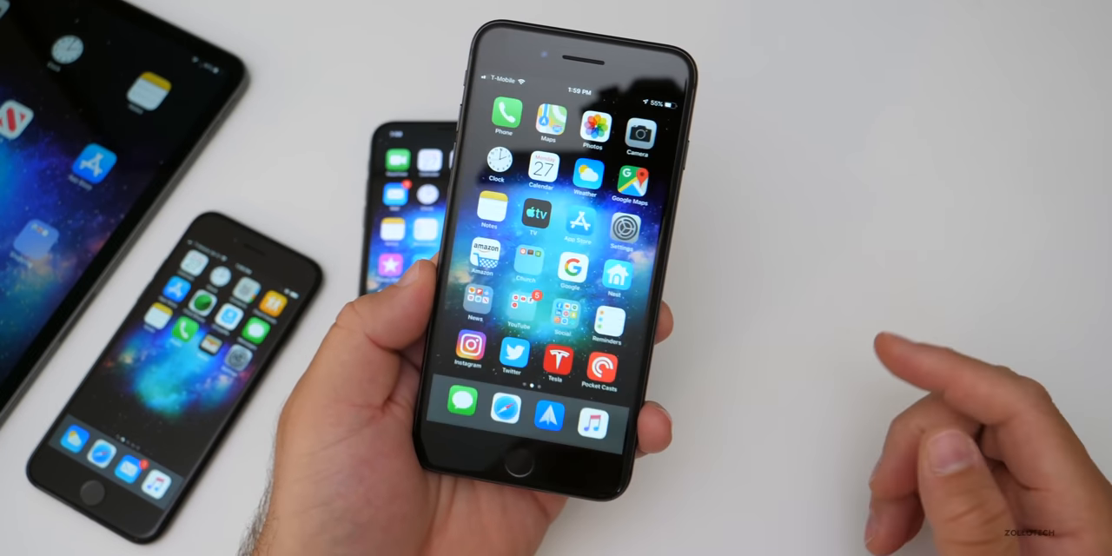
{"action": "left_click", "coordinate": [622, 226]}
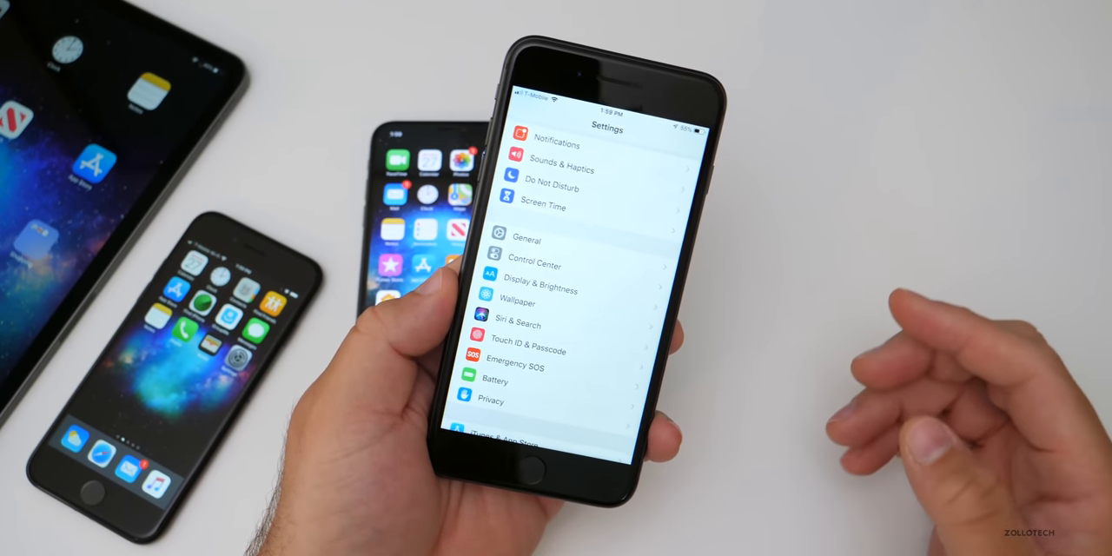
{"action": "left_click", "coordinate": [528, 240]}
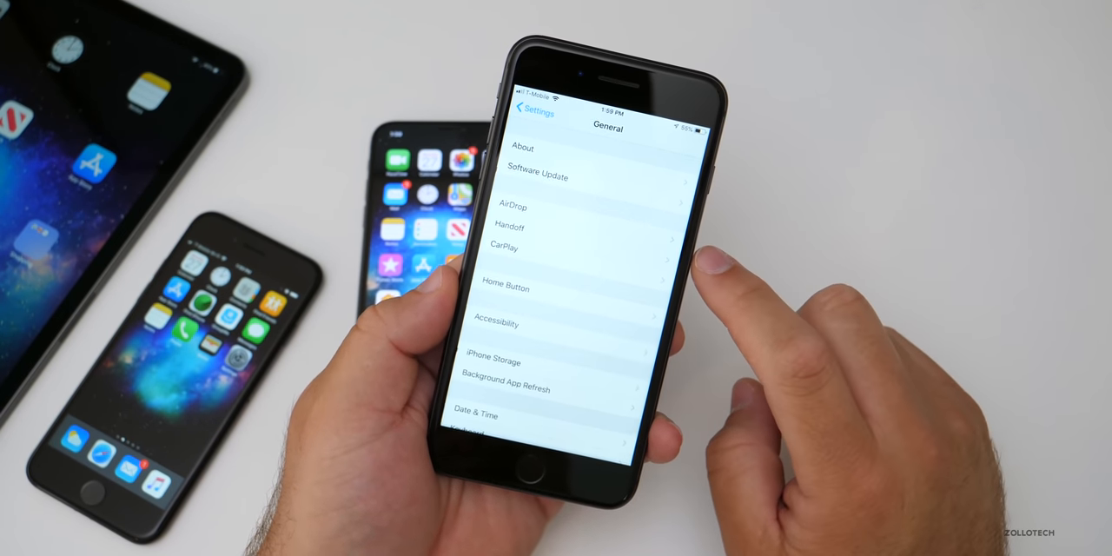
{"action": "left_click", "coordinate": [537, 177]}
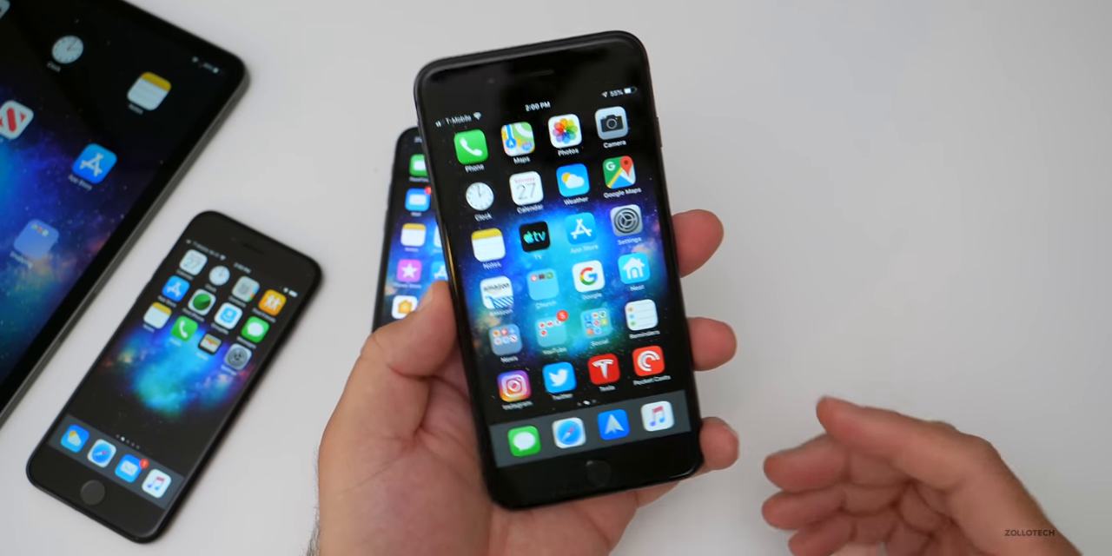
Return home and show the Calendar app's year-at-a-glance month grid.
{"action": "left_click", "coordinate": [522, 188]}
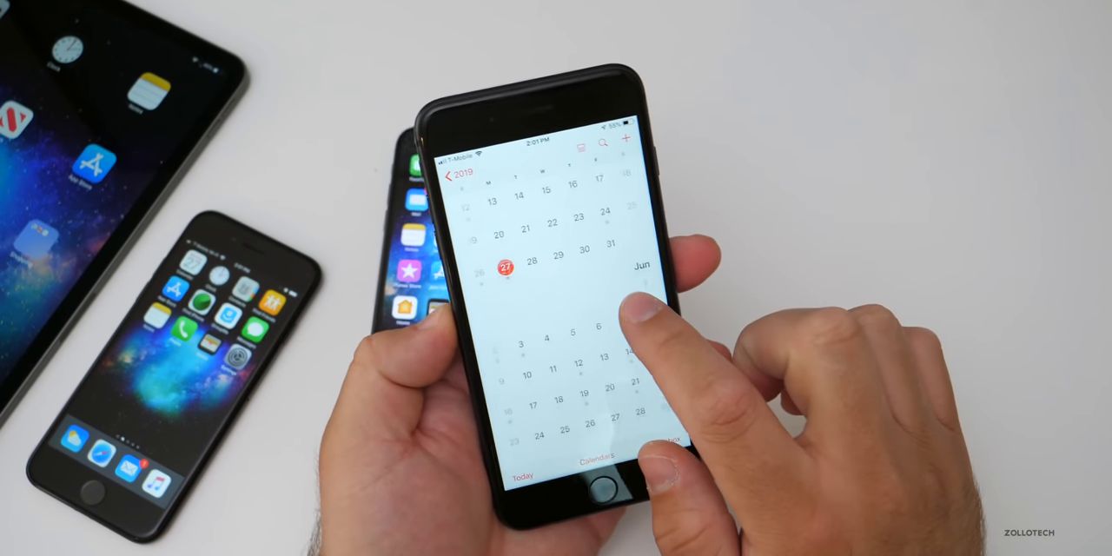